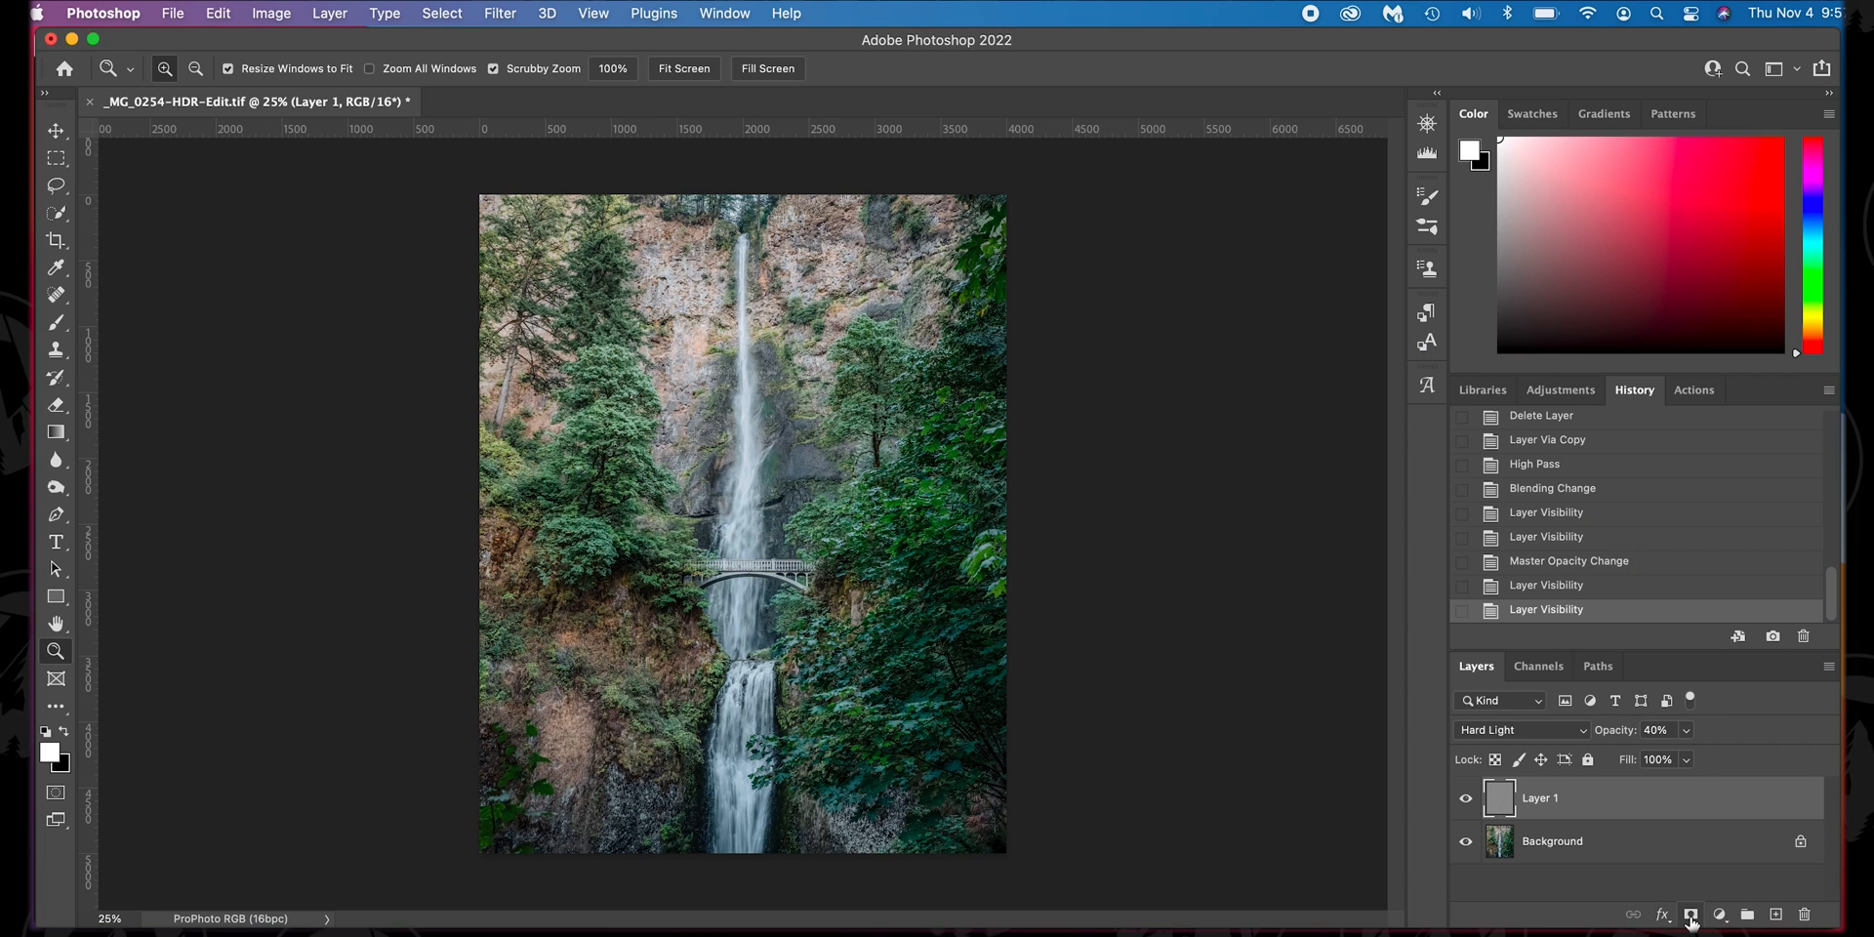
- Add a white layer mask to the High Pass sharpening layer, Layer 1
left_click(1691, 914)
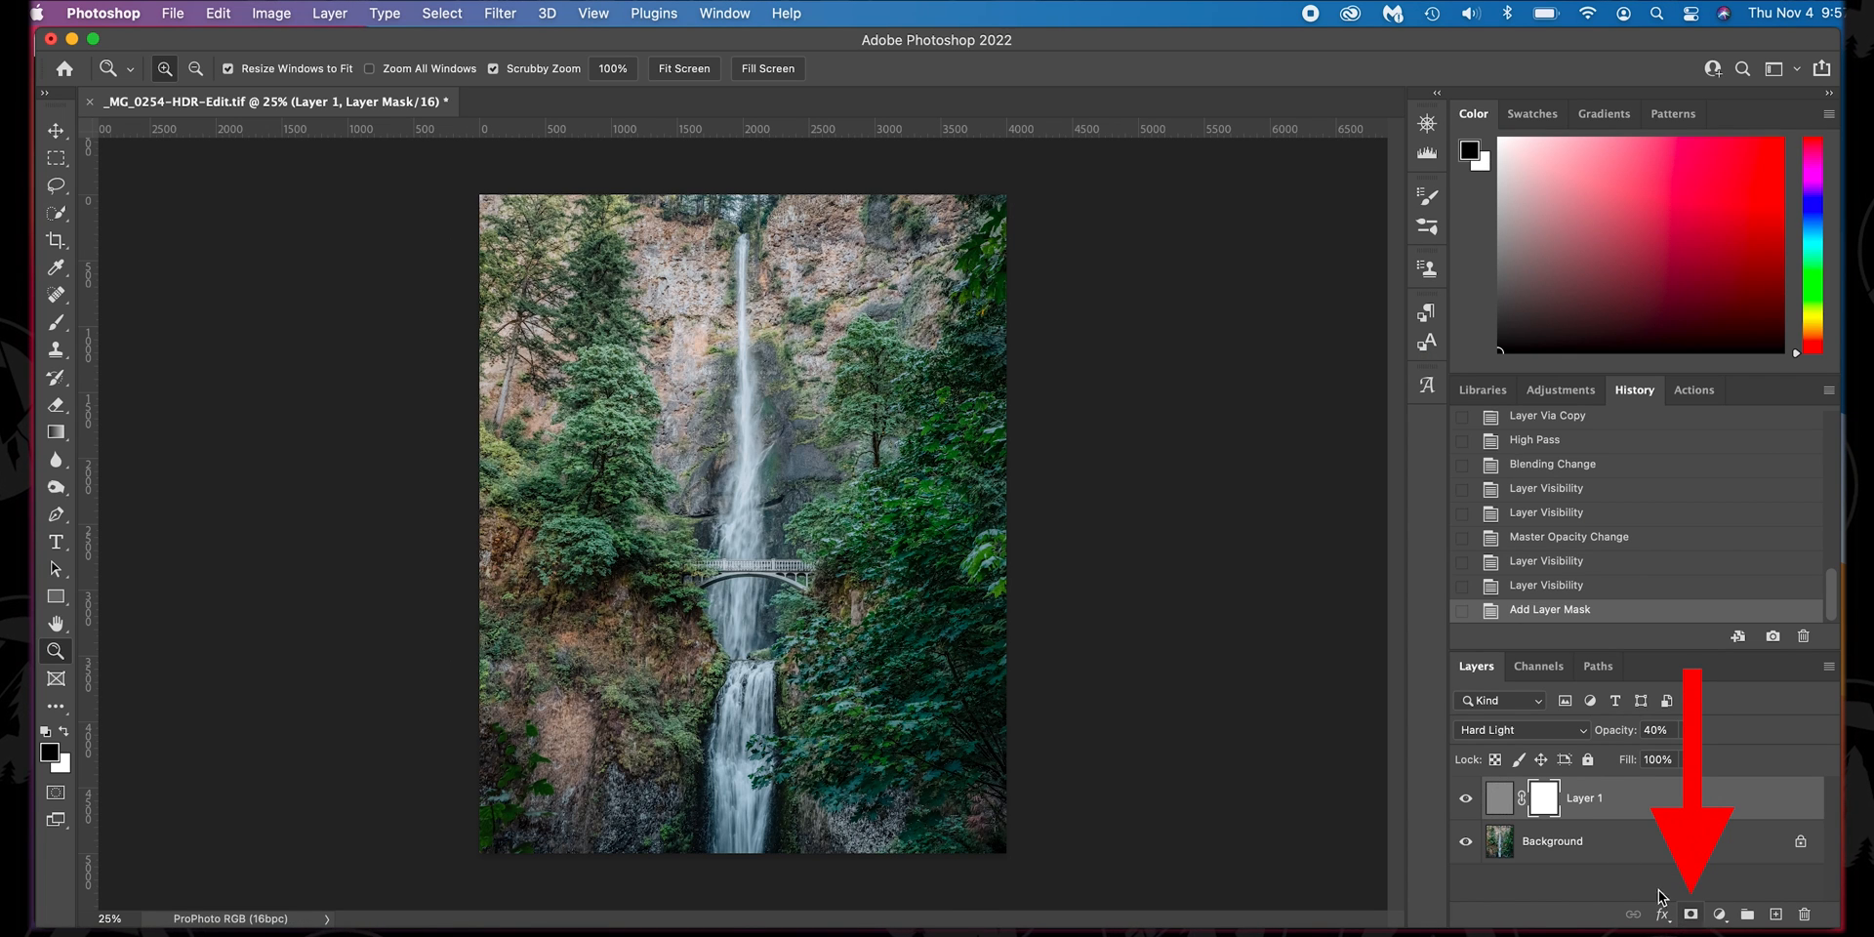